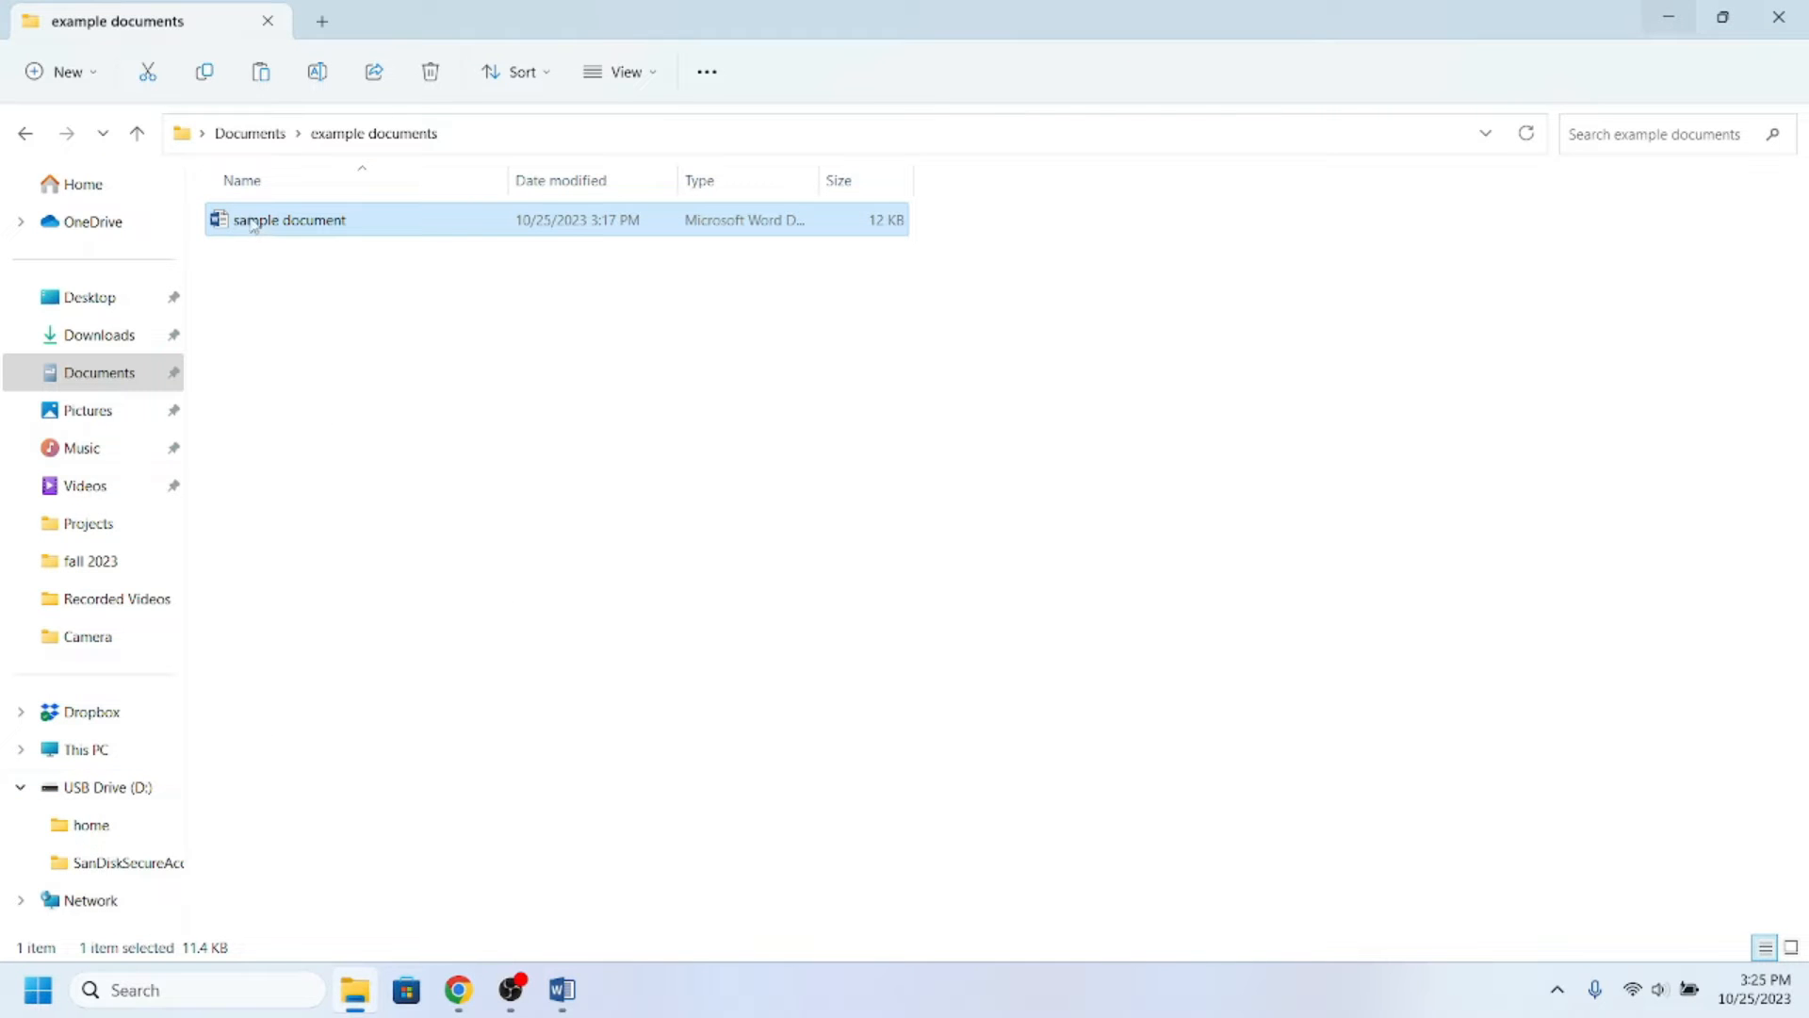
mouse_move(288, 219)
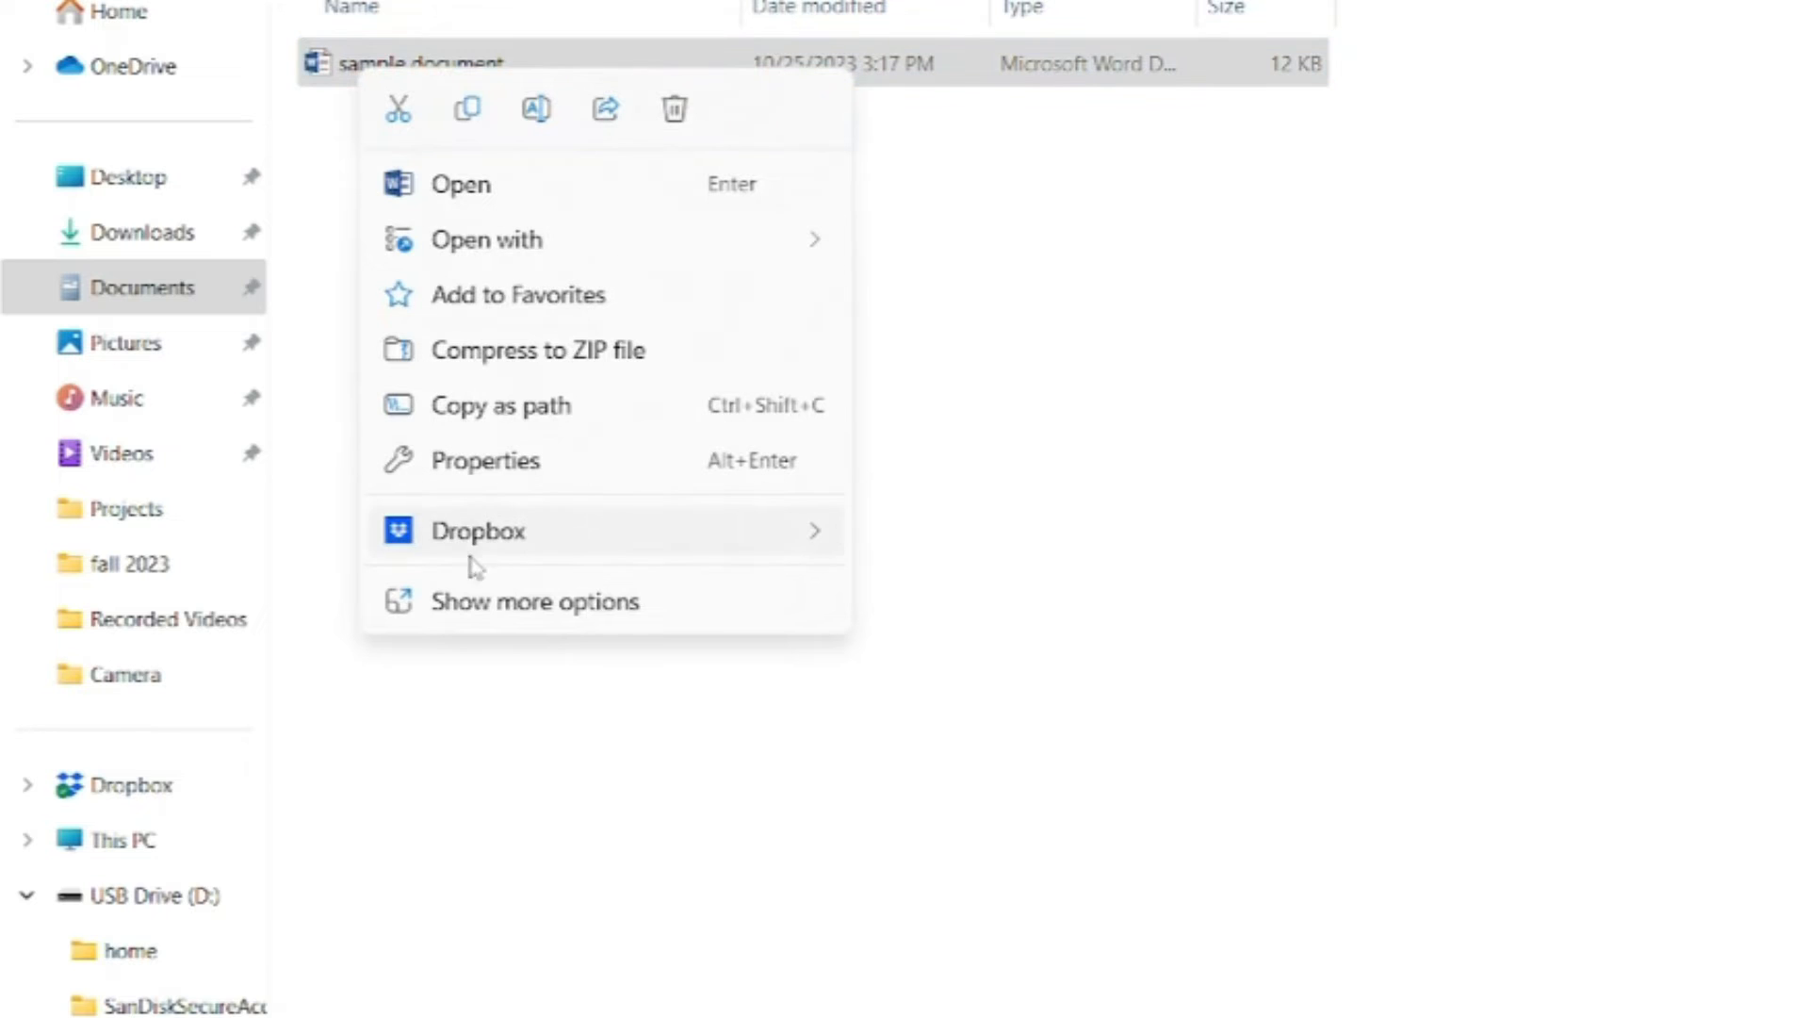
Step: Show more options for sample document to reach the Send to menu for USB Drive (D:)
left_click(534, 600)
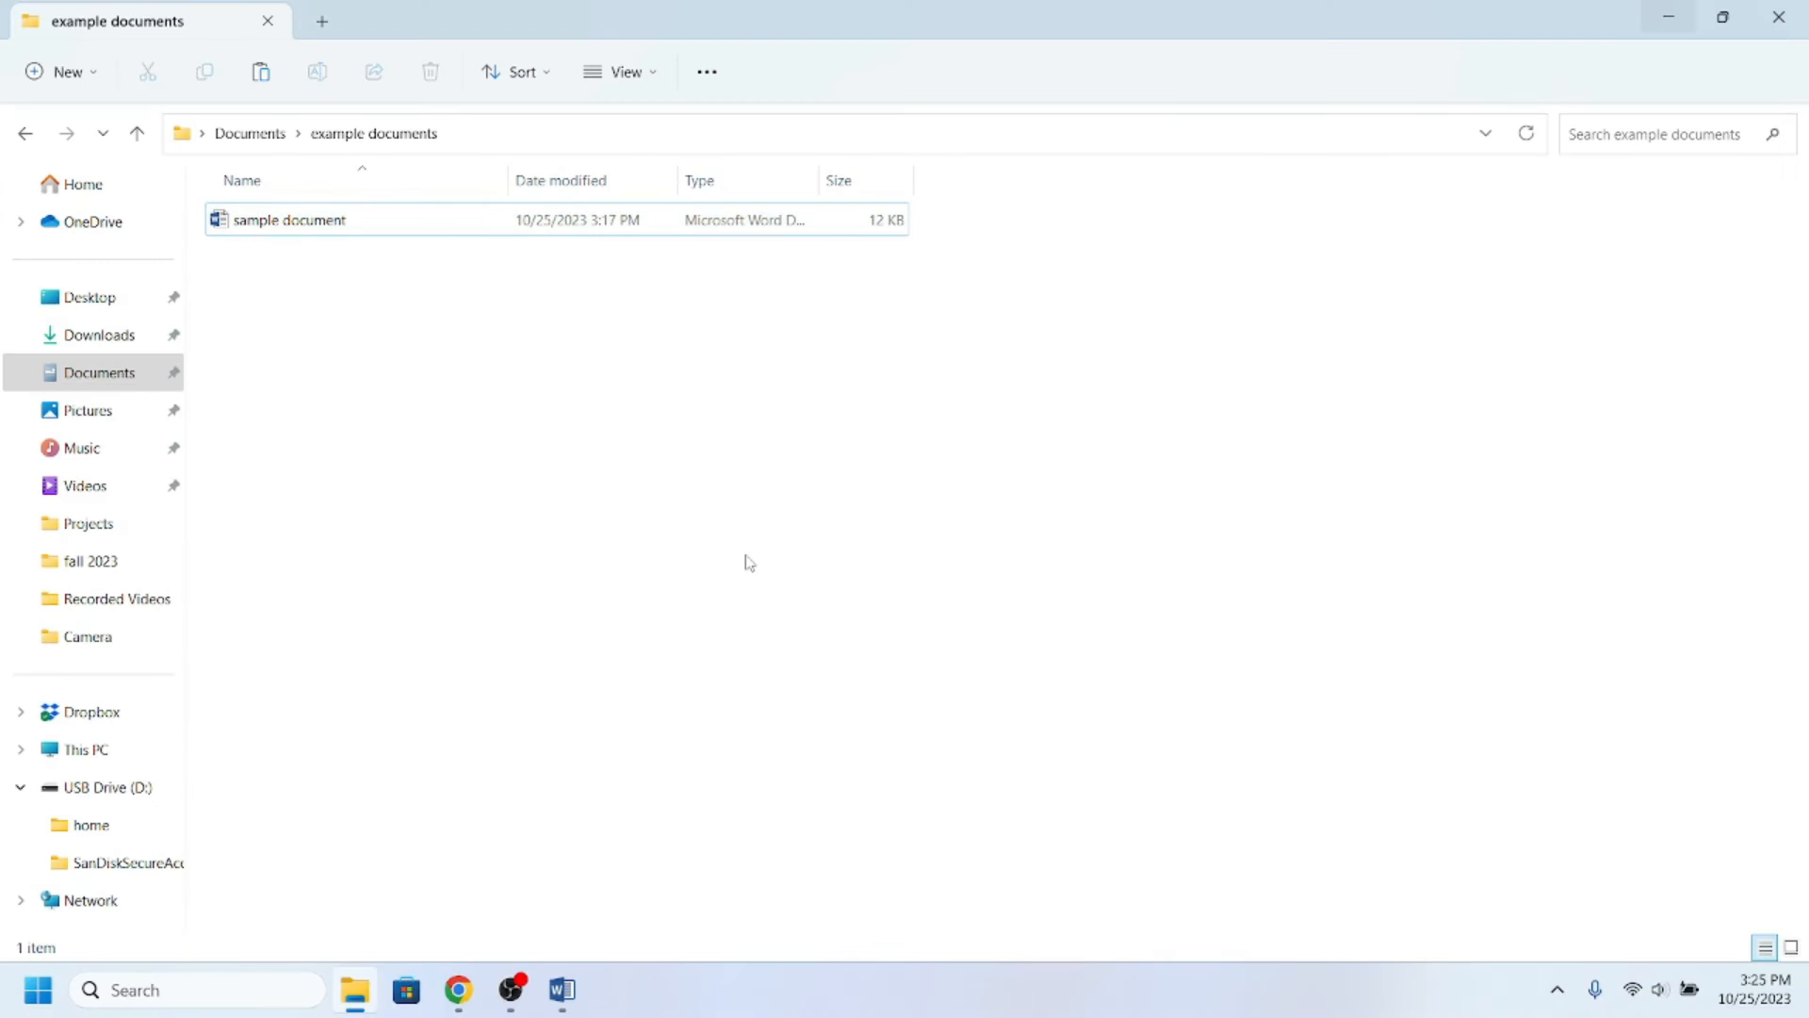
Step: Switch to the blank Word document and open its File menu
left_click(561, 990)
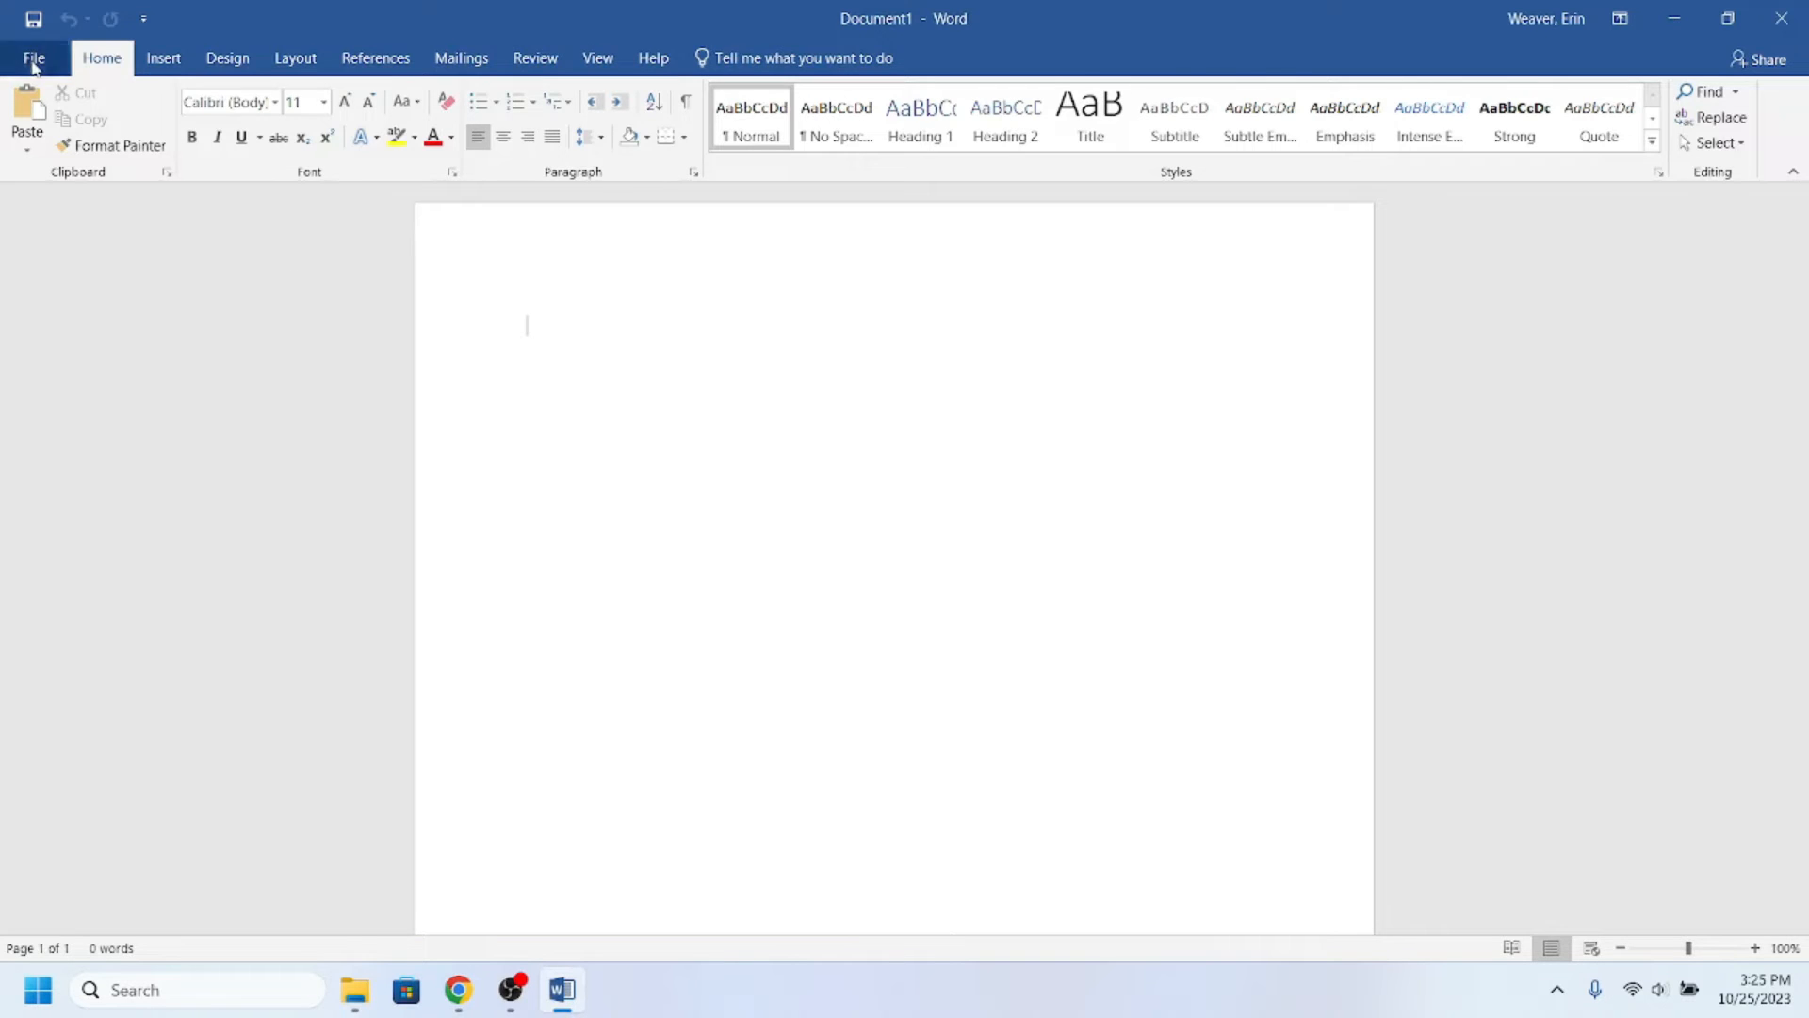
left_click(32, 58)
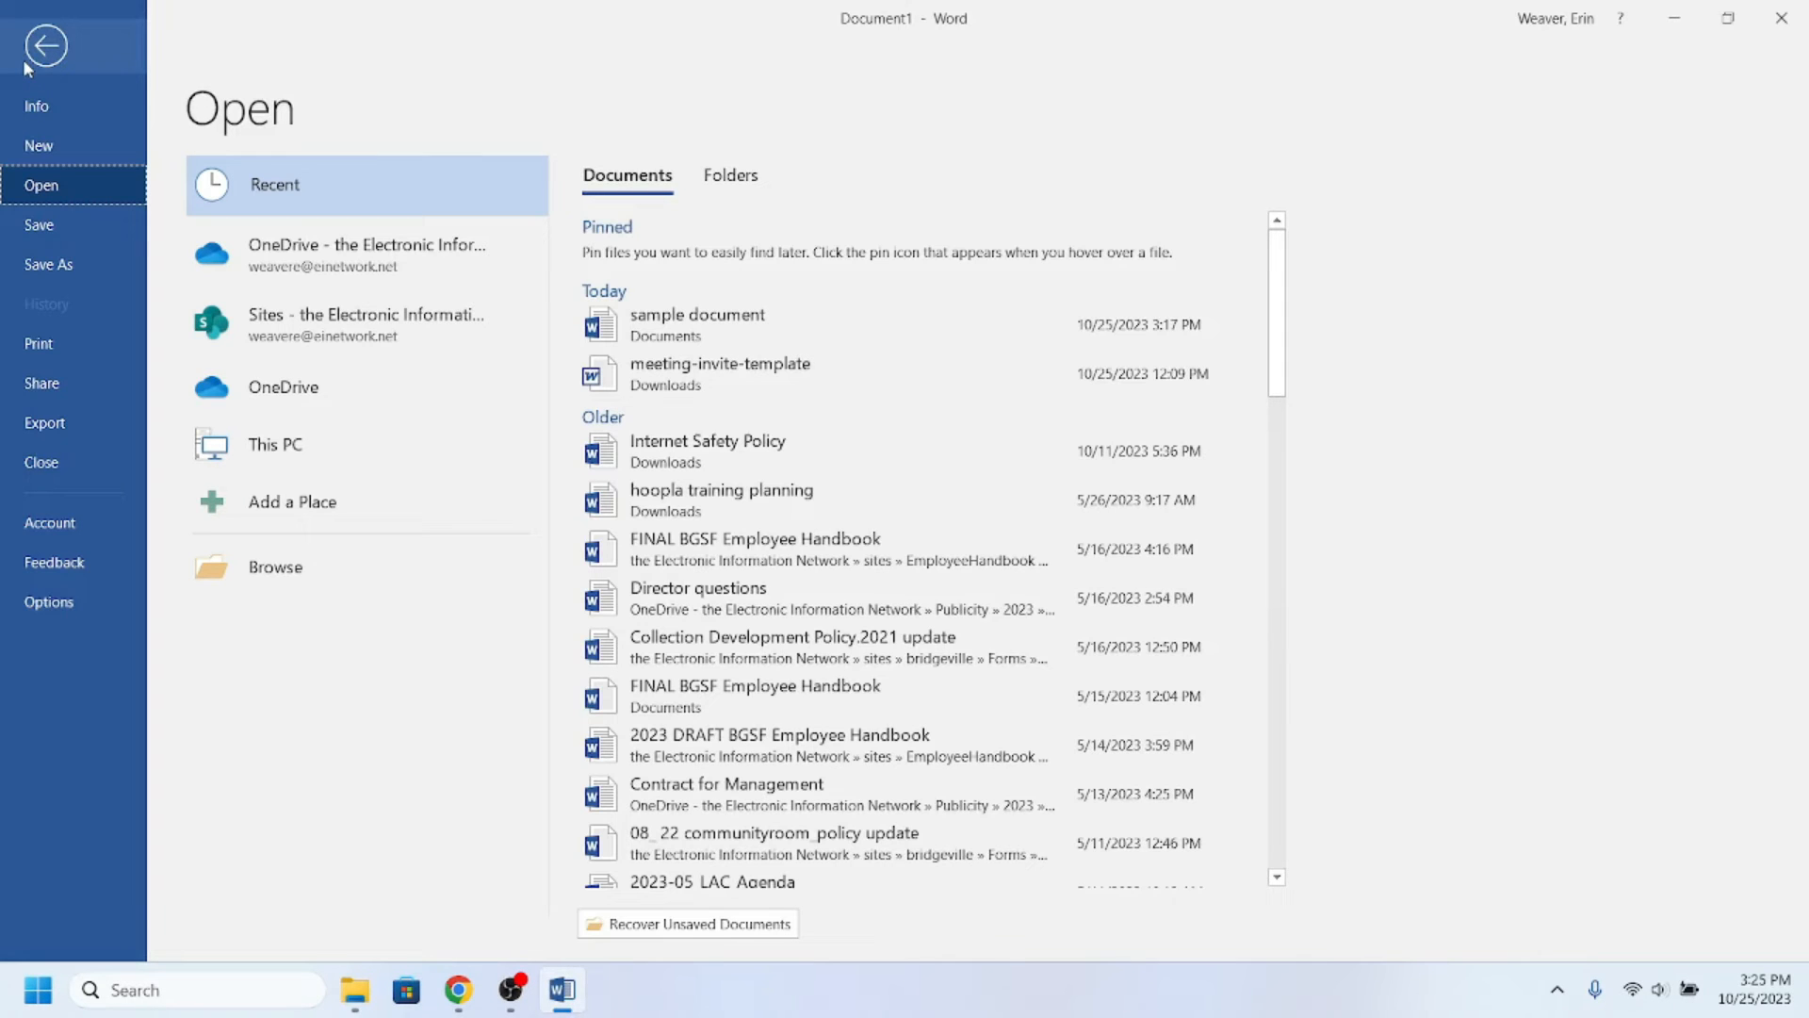
mouse_move(299, 220)
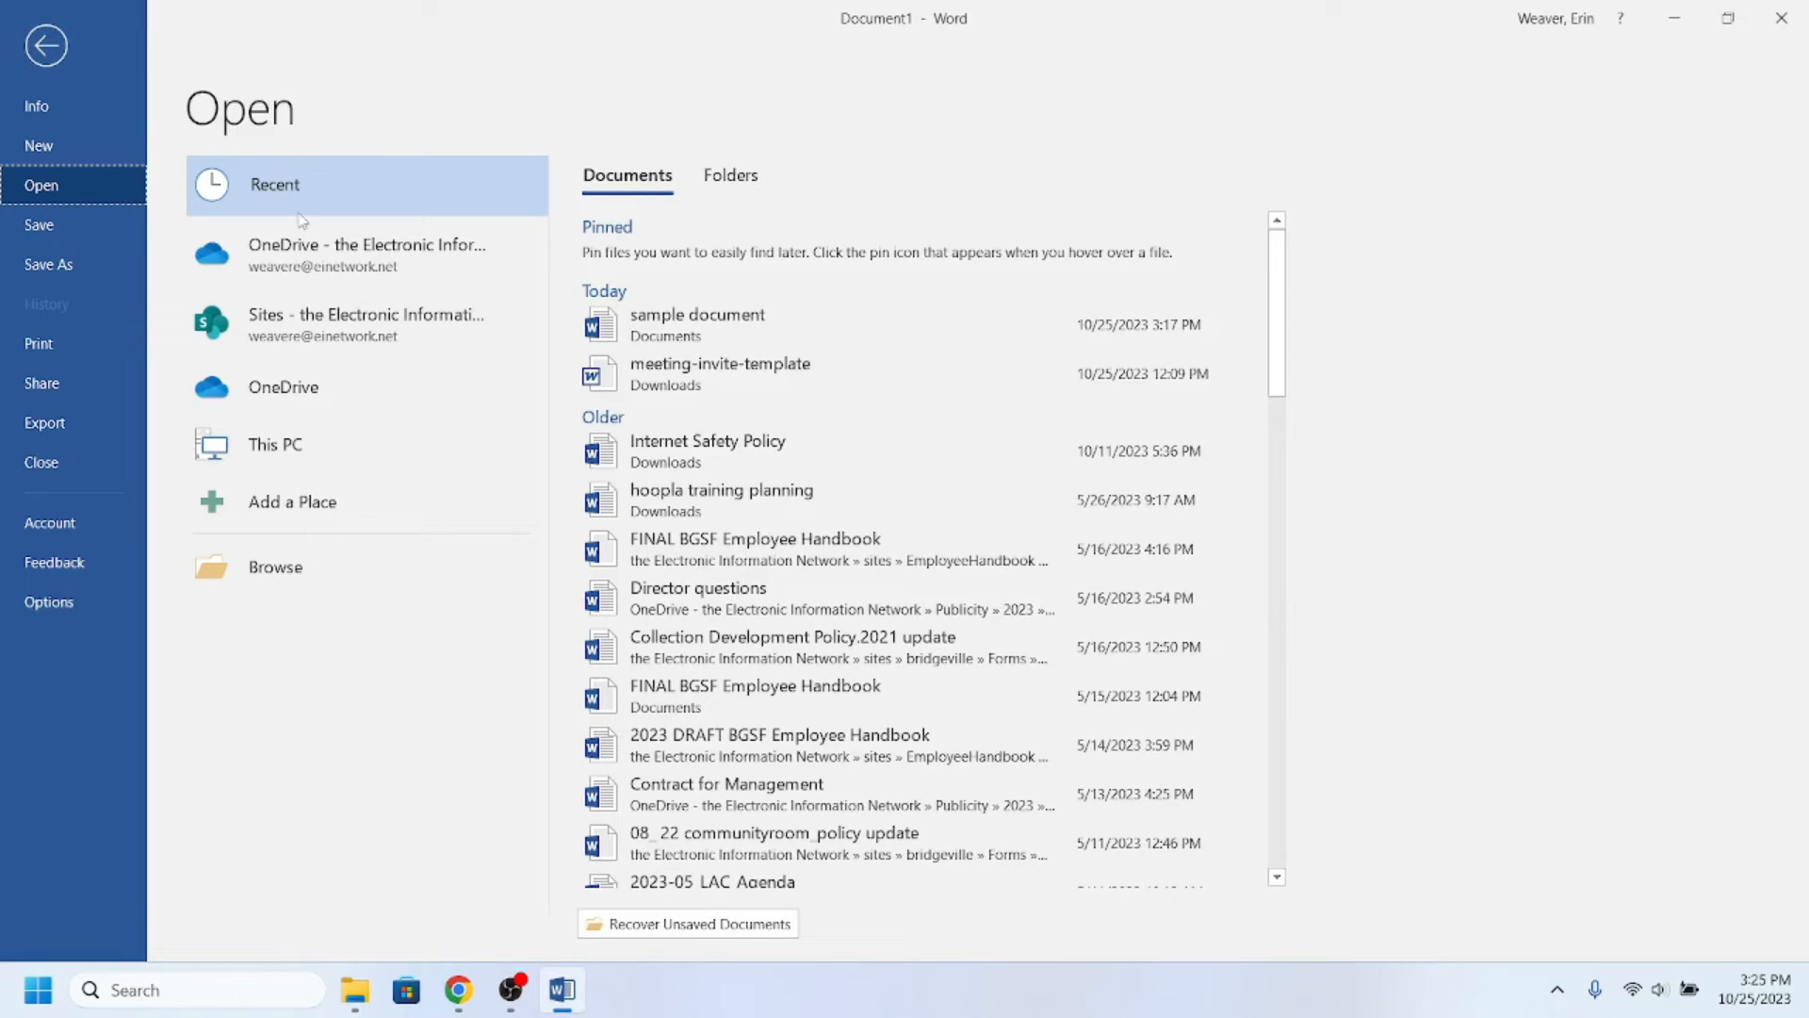
mouse_move(365, 566)
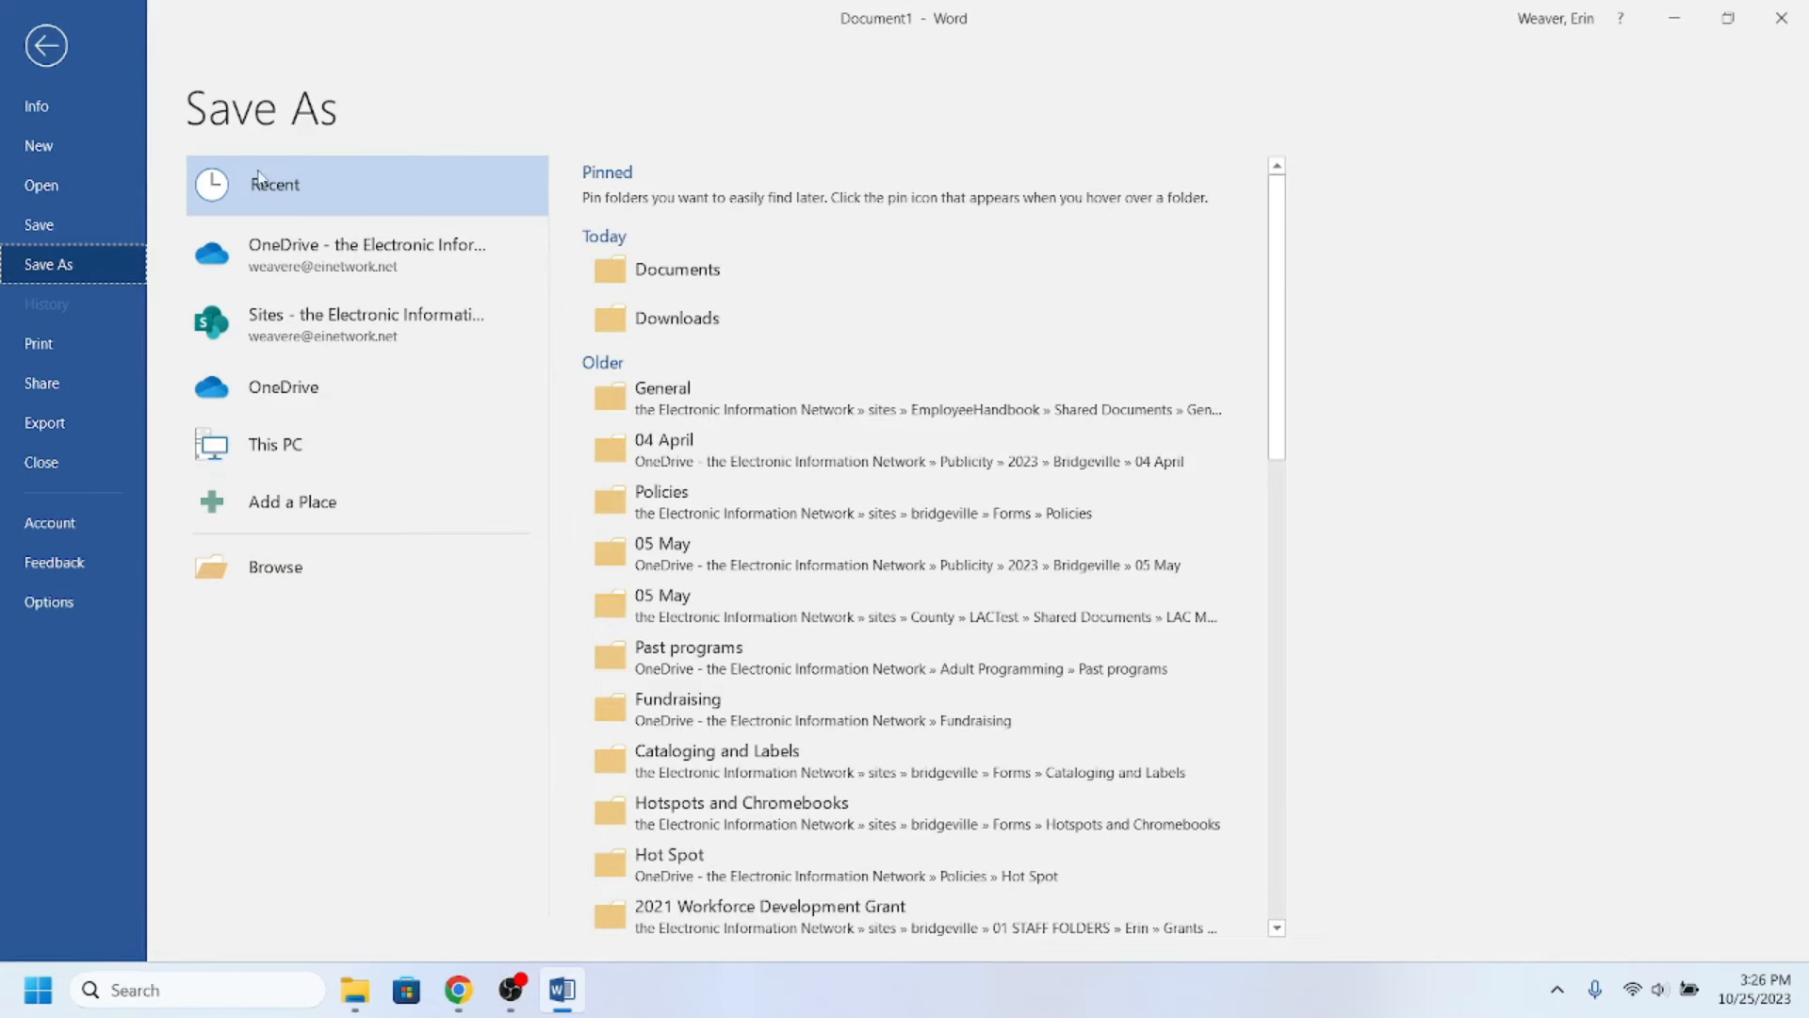
mouse_move(312, 566)
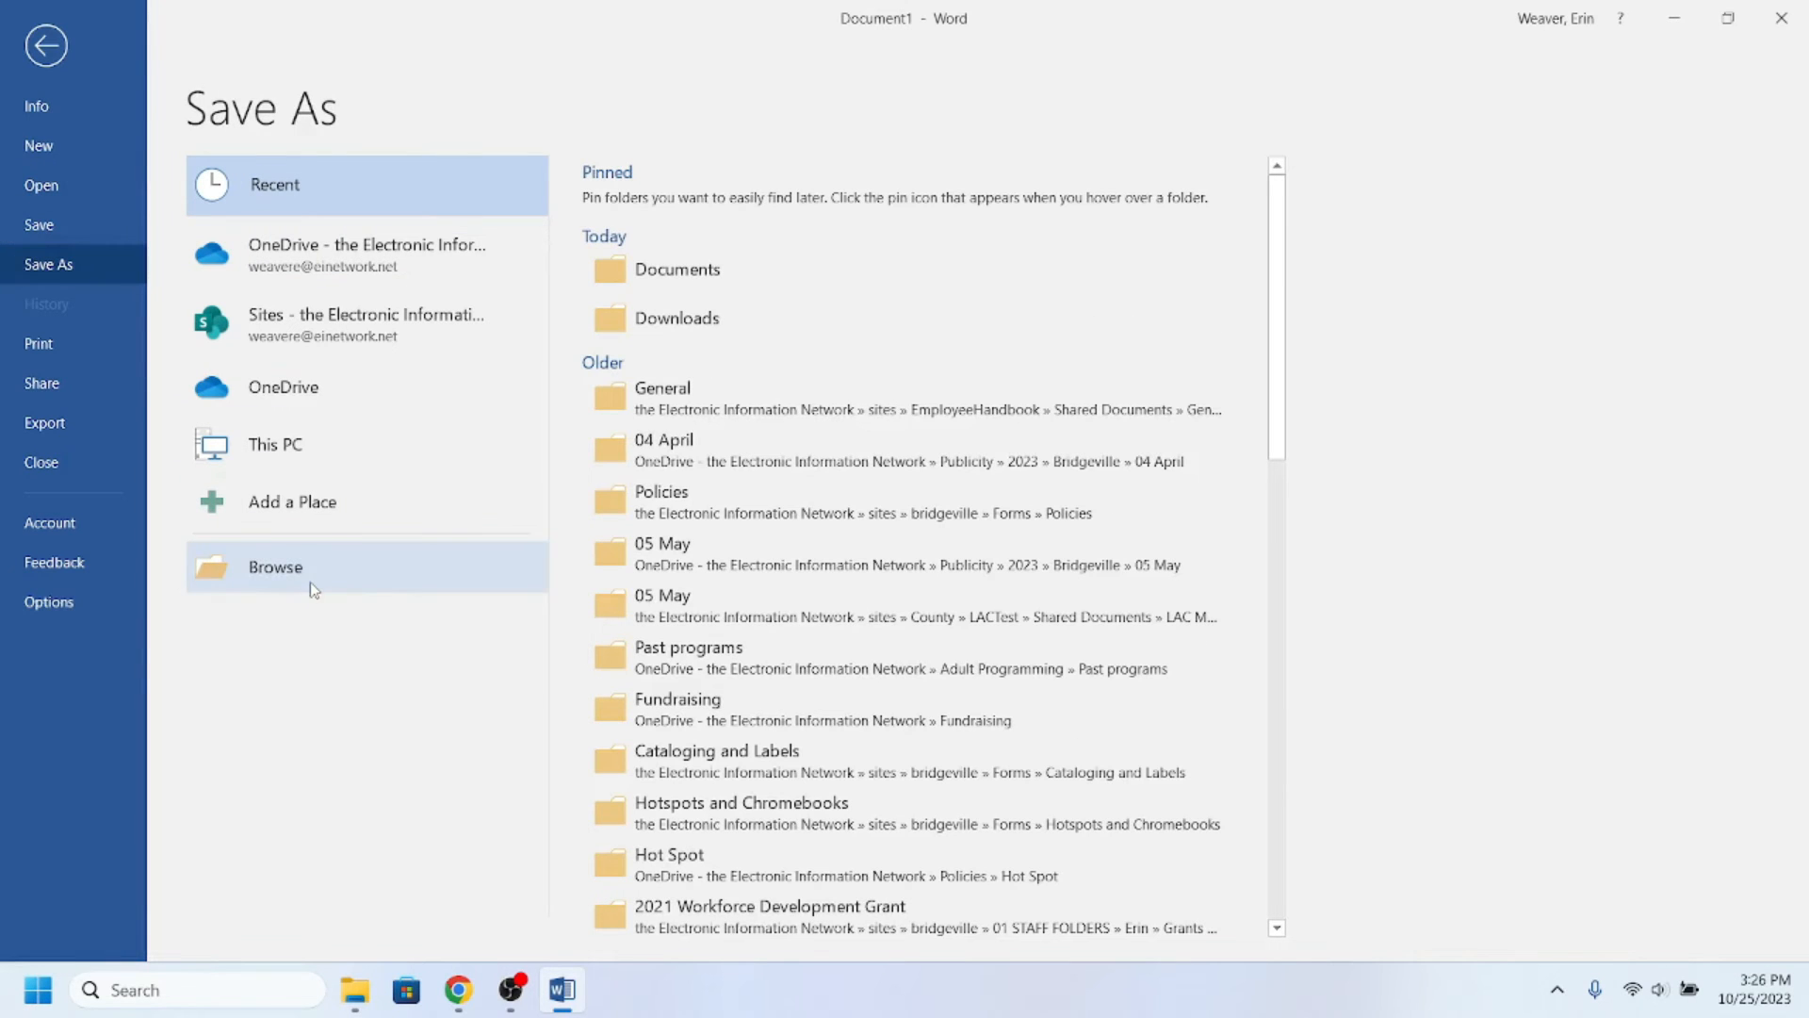
left_click(274, 566)
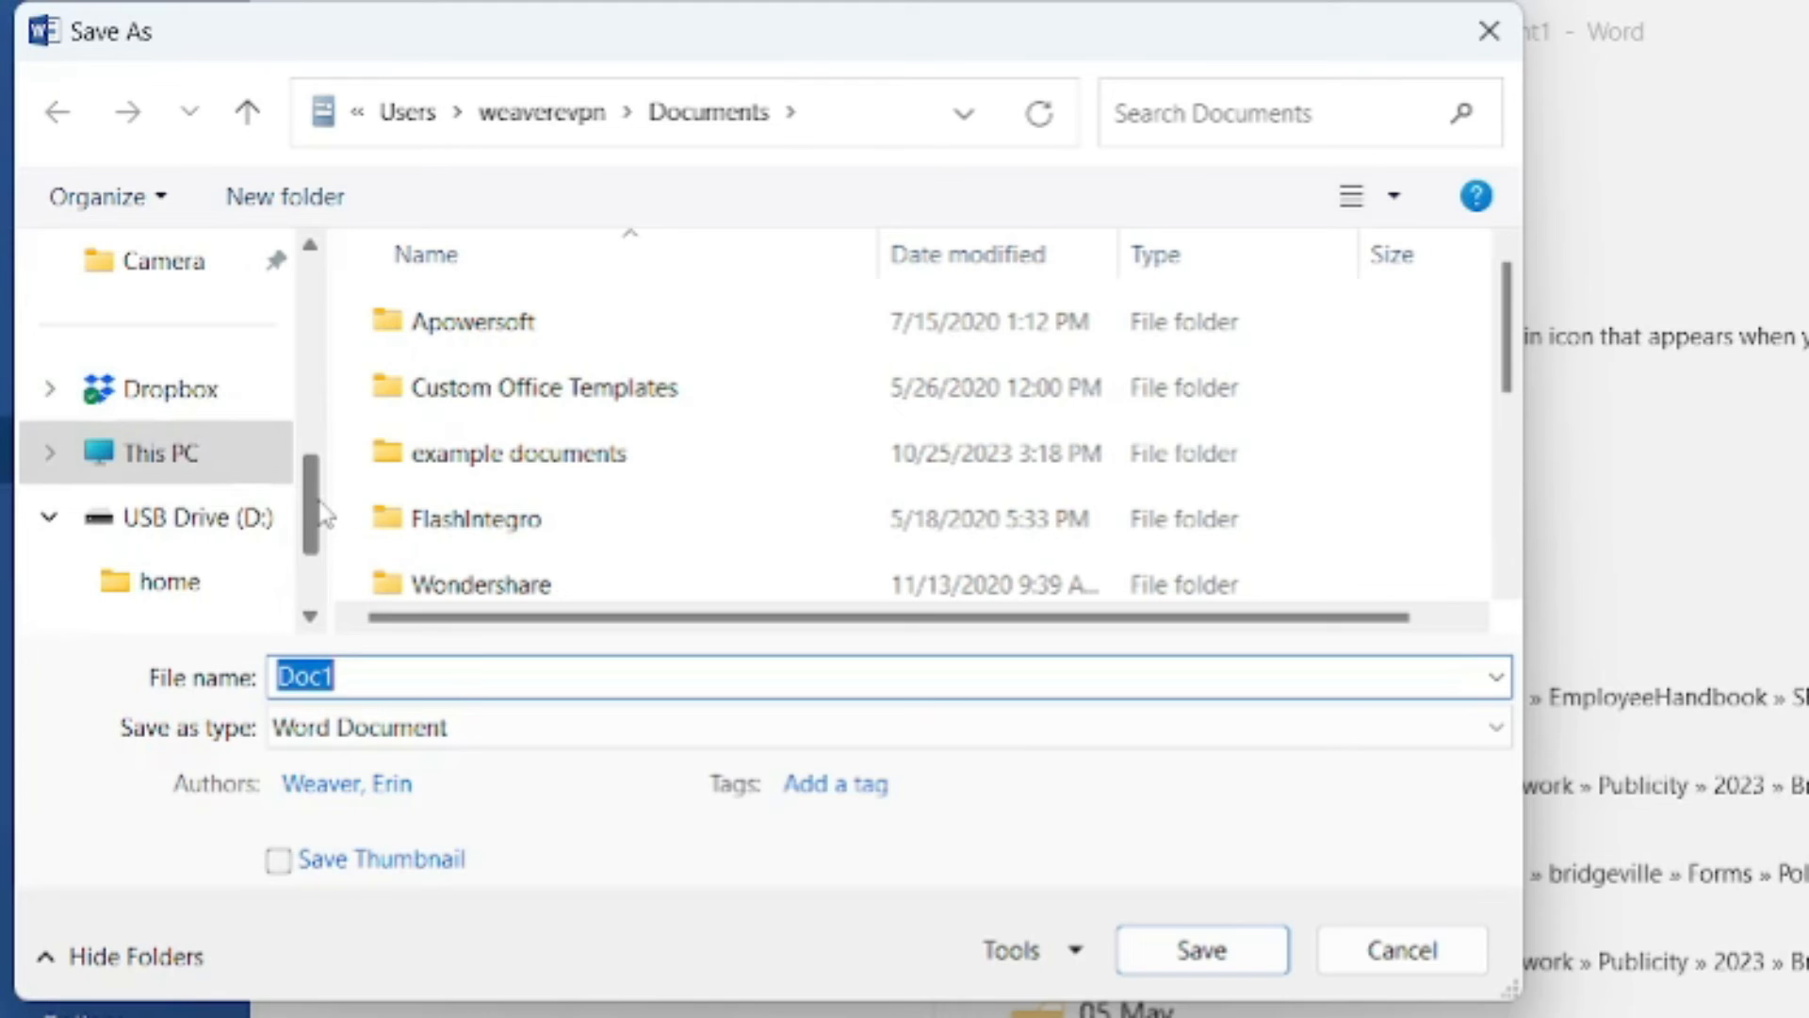
mouse_move(267, 448)
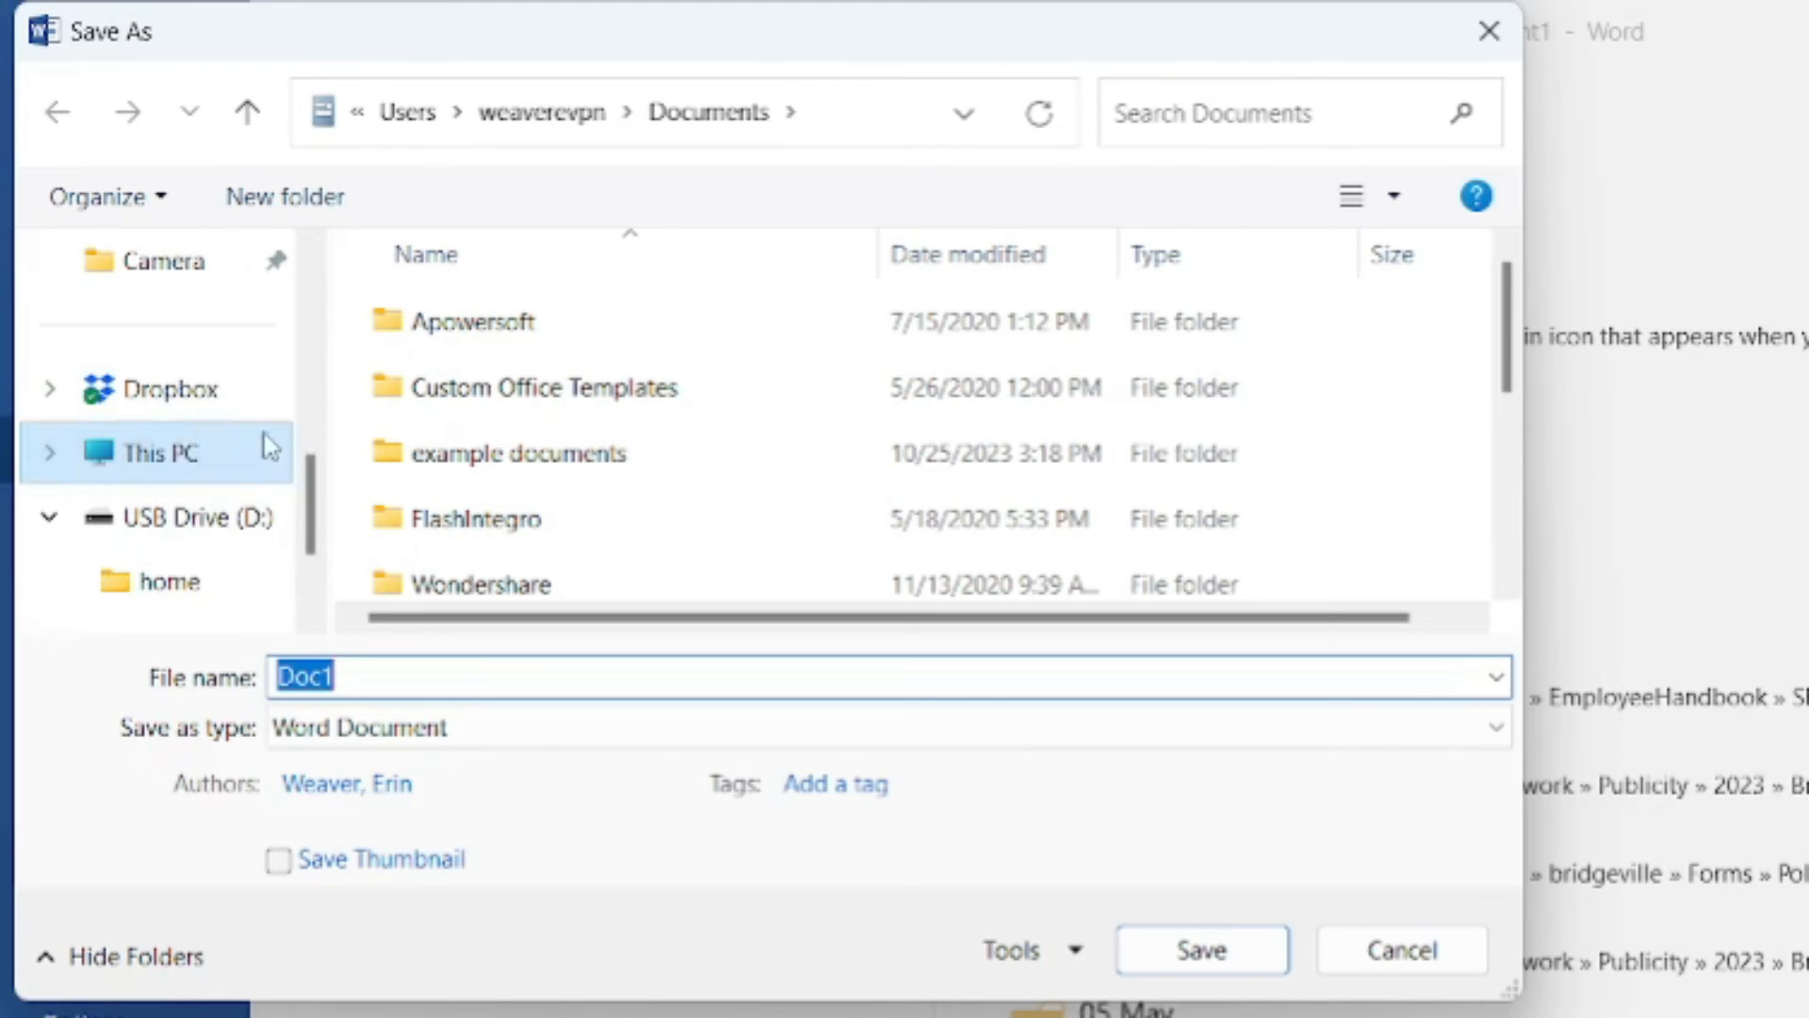
left_click(179, 516)
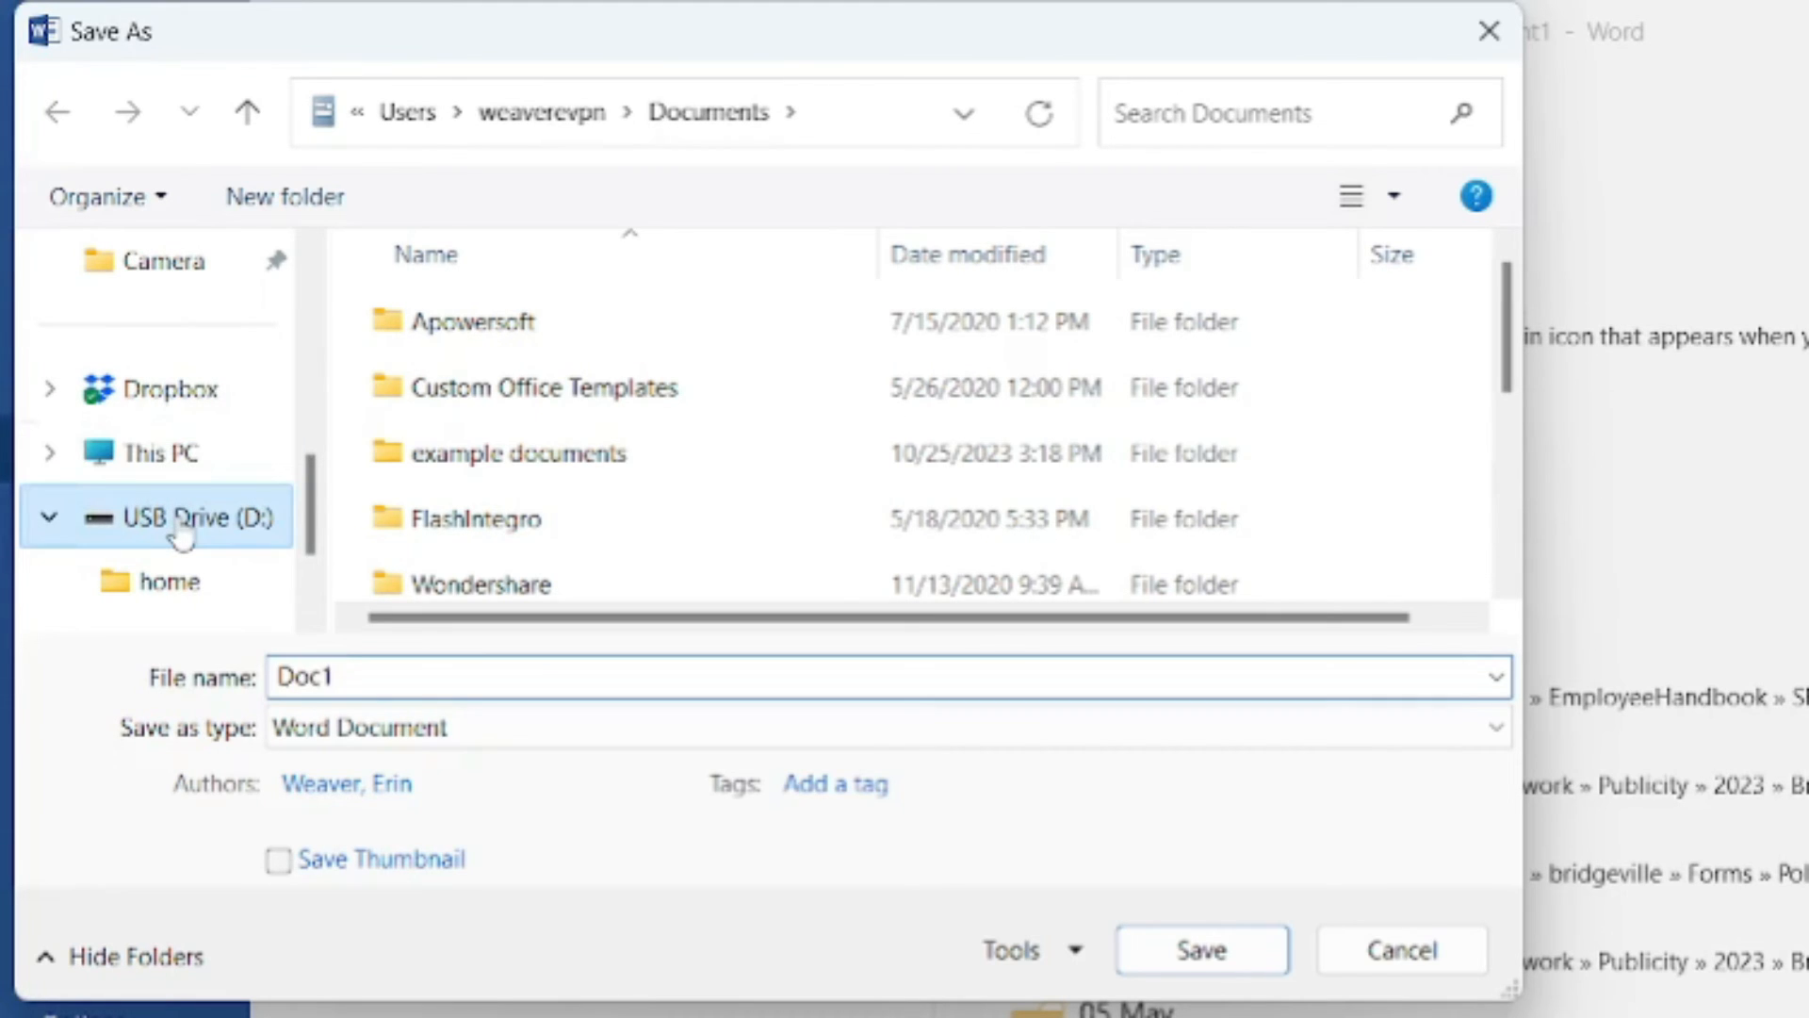
left_click(194, 515)
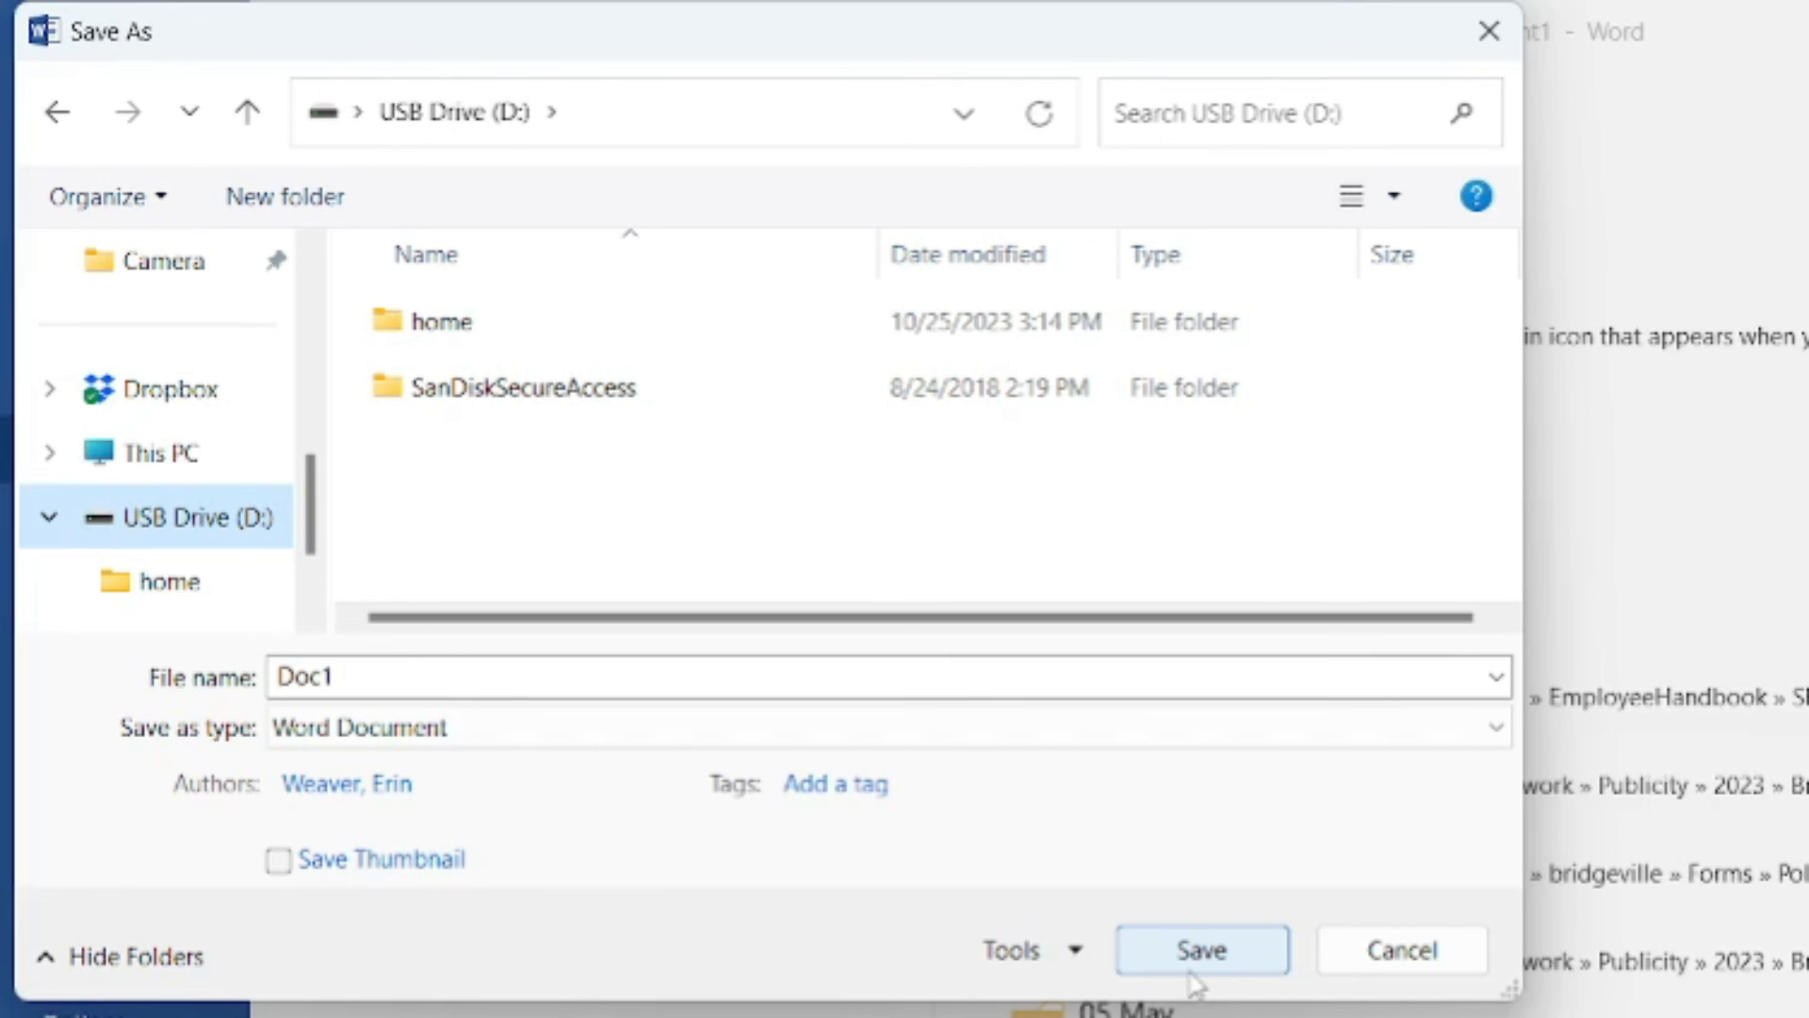
mouse_move(1402, 950)
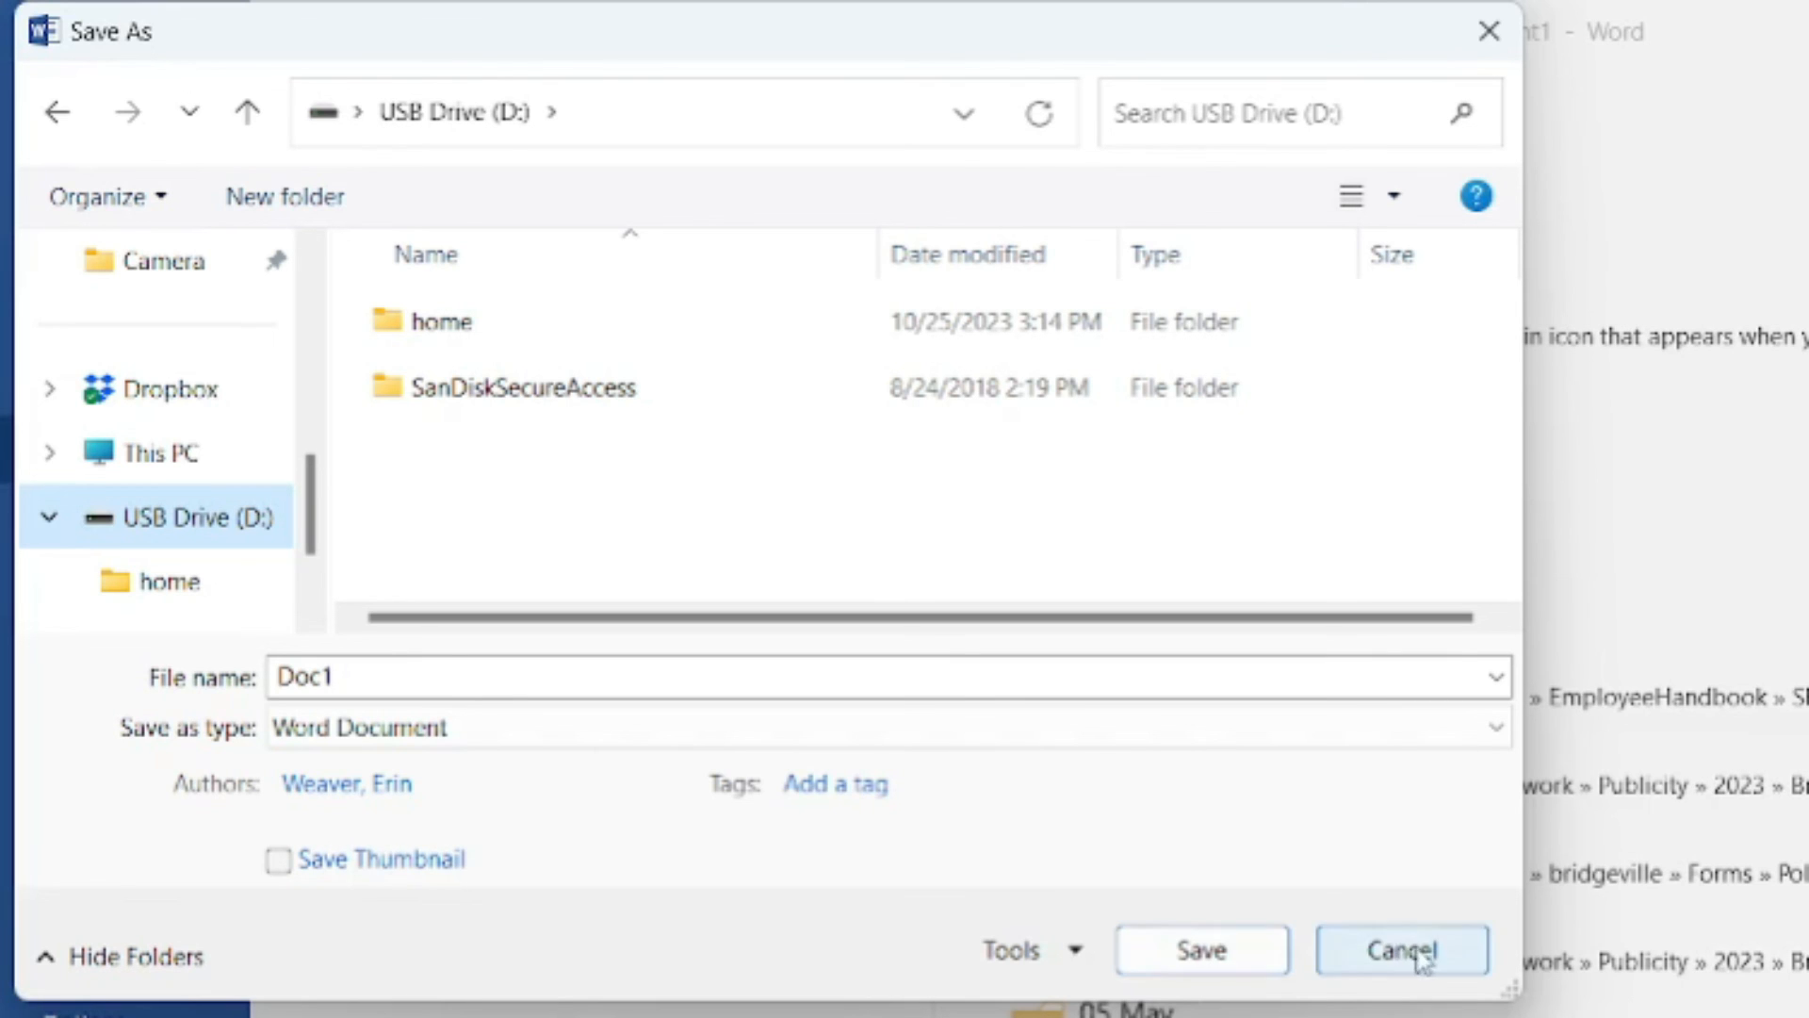
left_click(1401, 950)
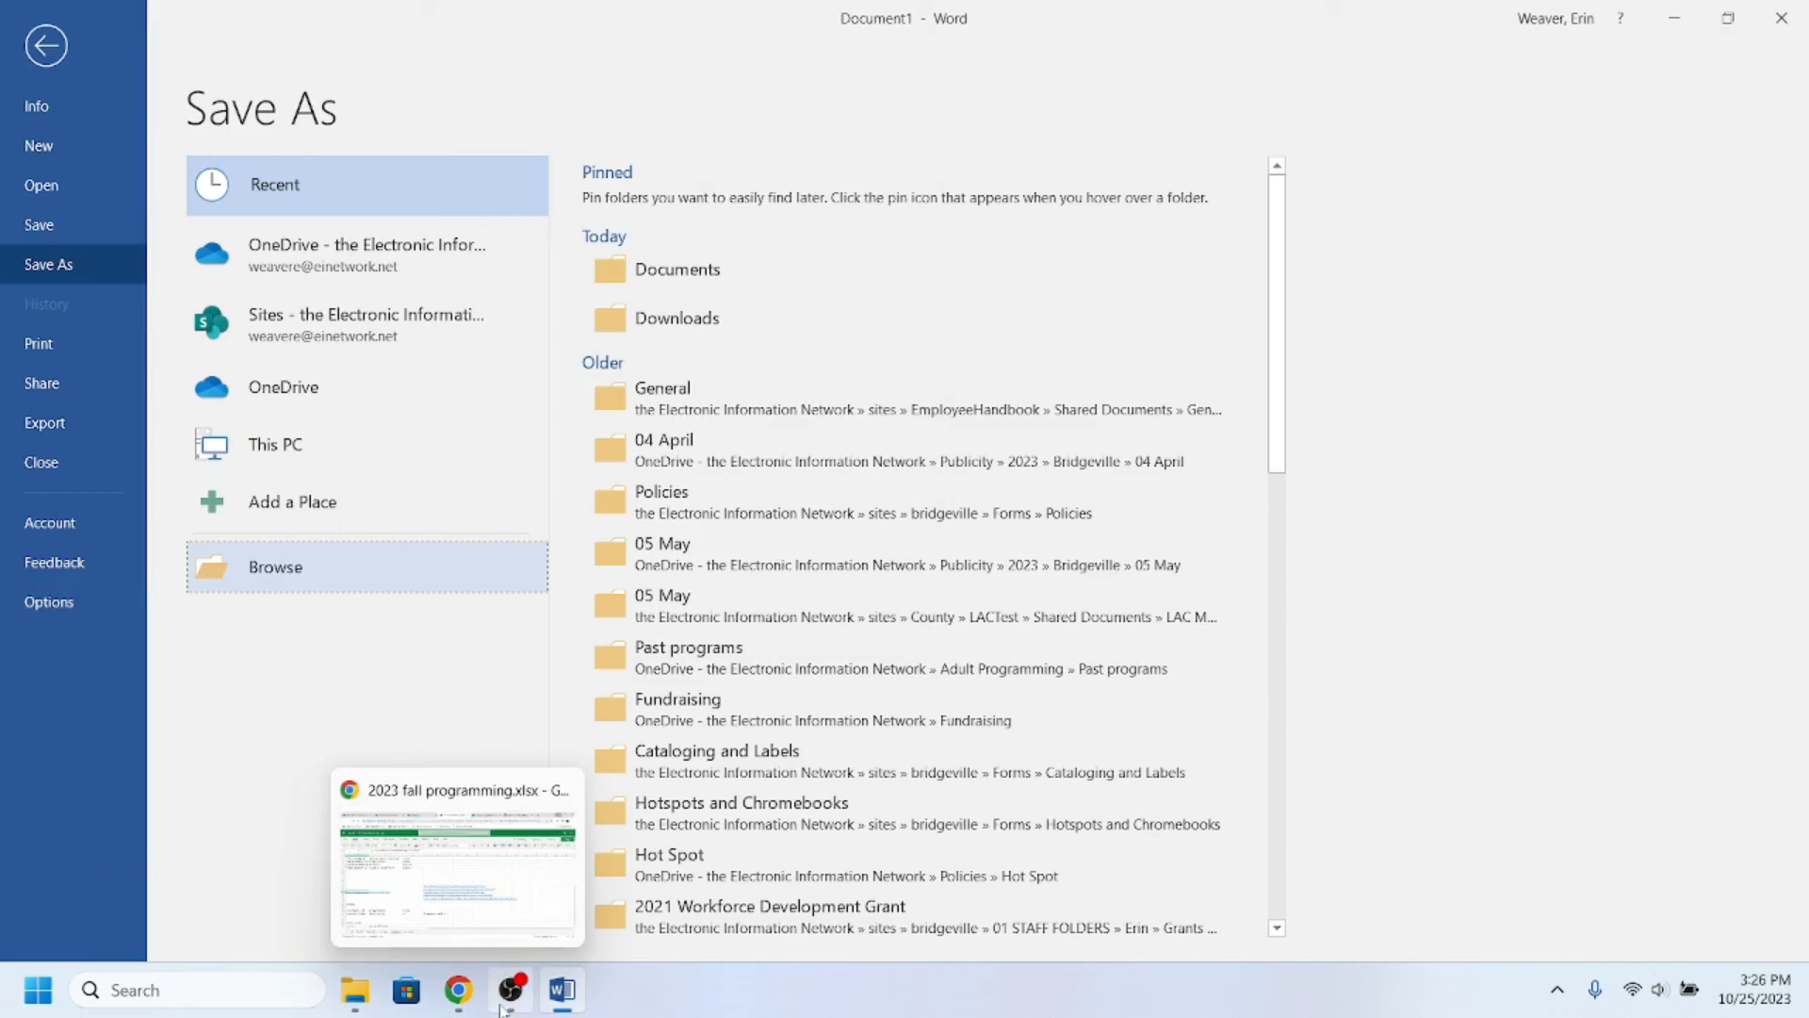
mouse_move(877, 707)
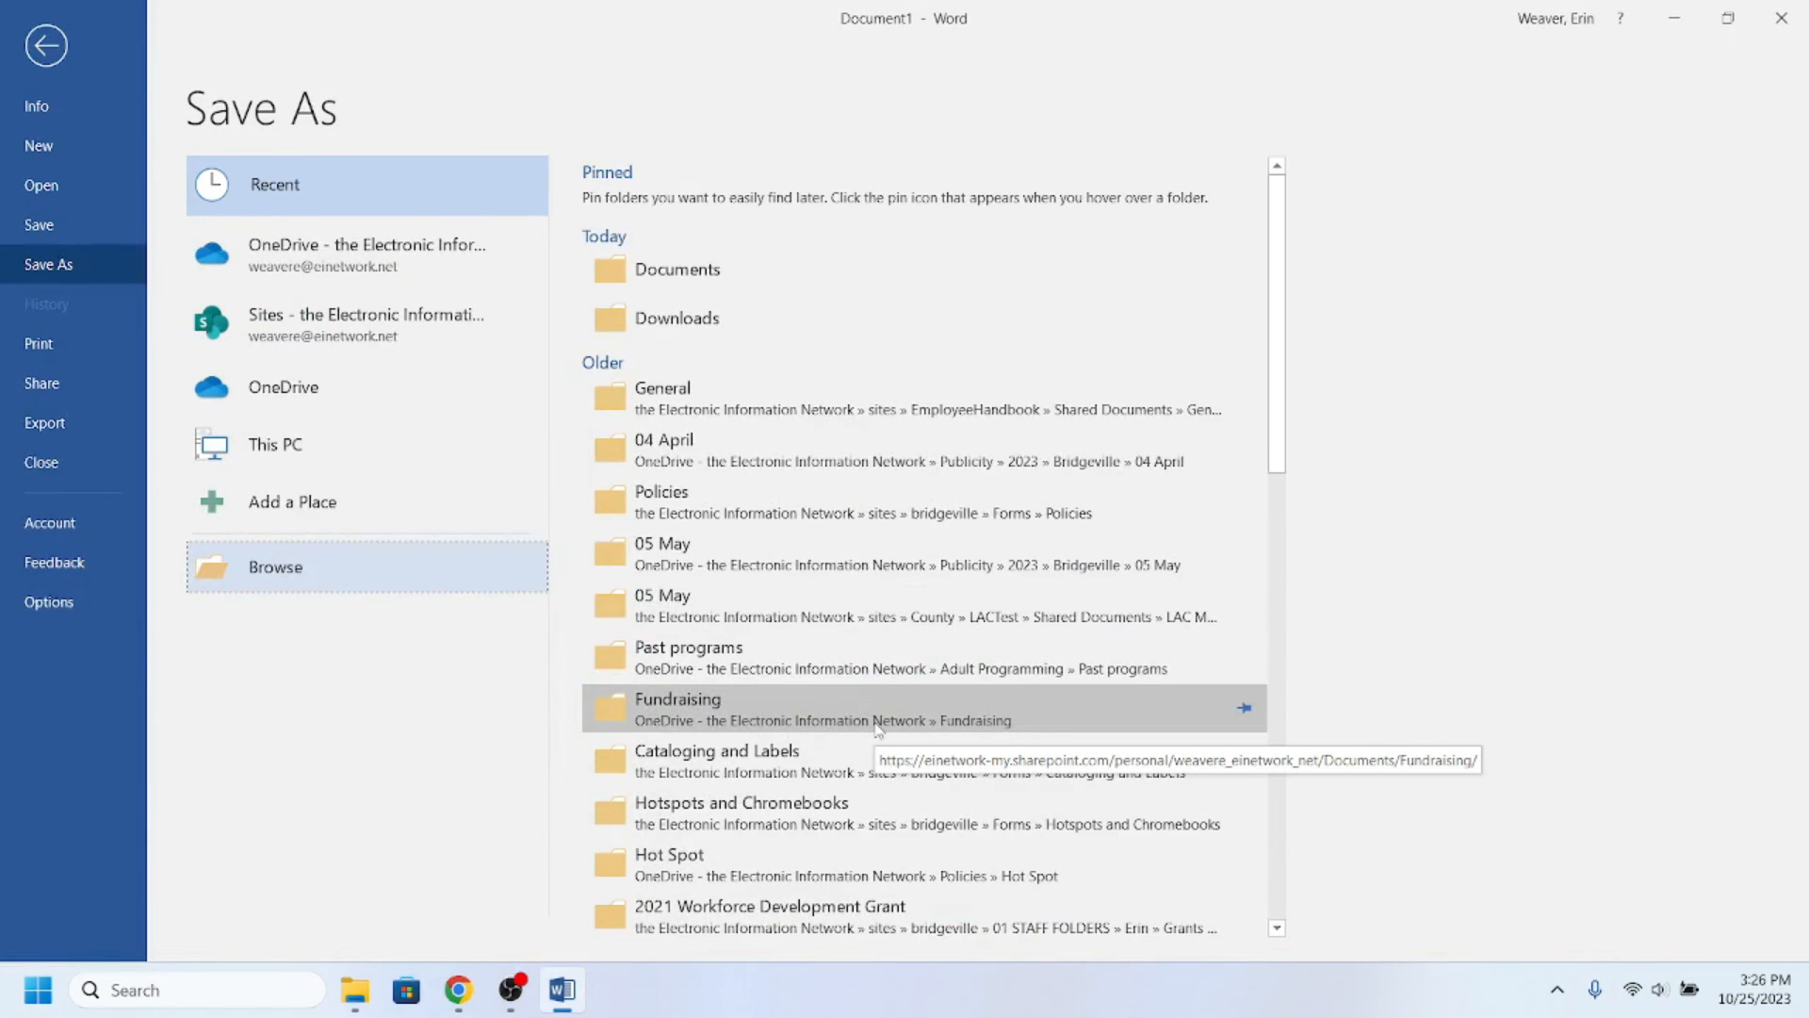